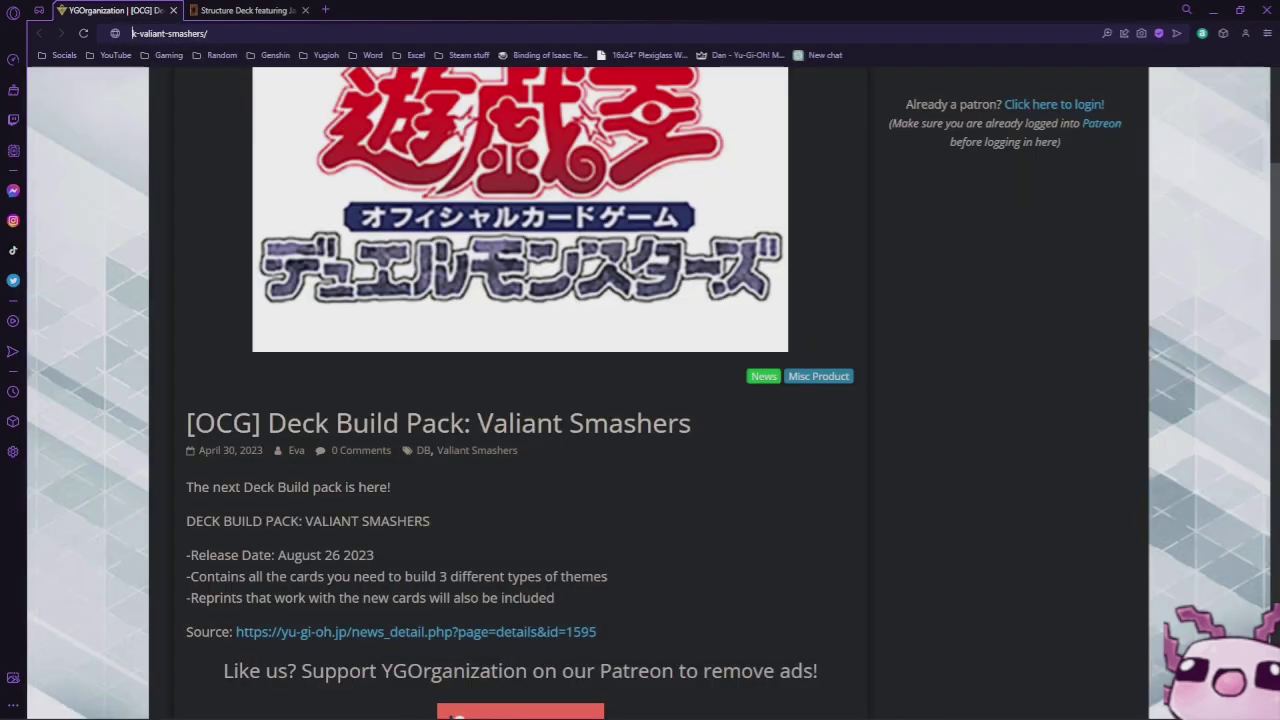
Switch to the Jack Atlas Structure Deck page and view its September 22, 2023 launch and 49-card contents.
{"action": "scroll", "scroll_direction": "up", "scroll_amount": 3}
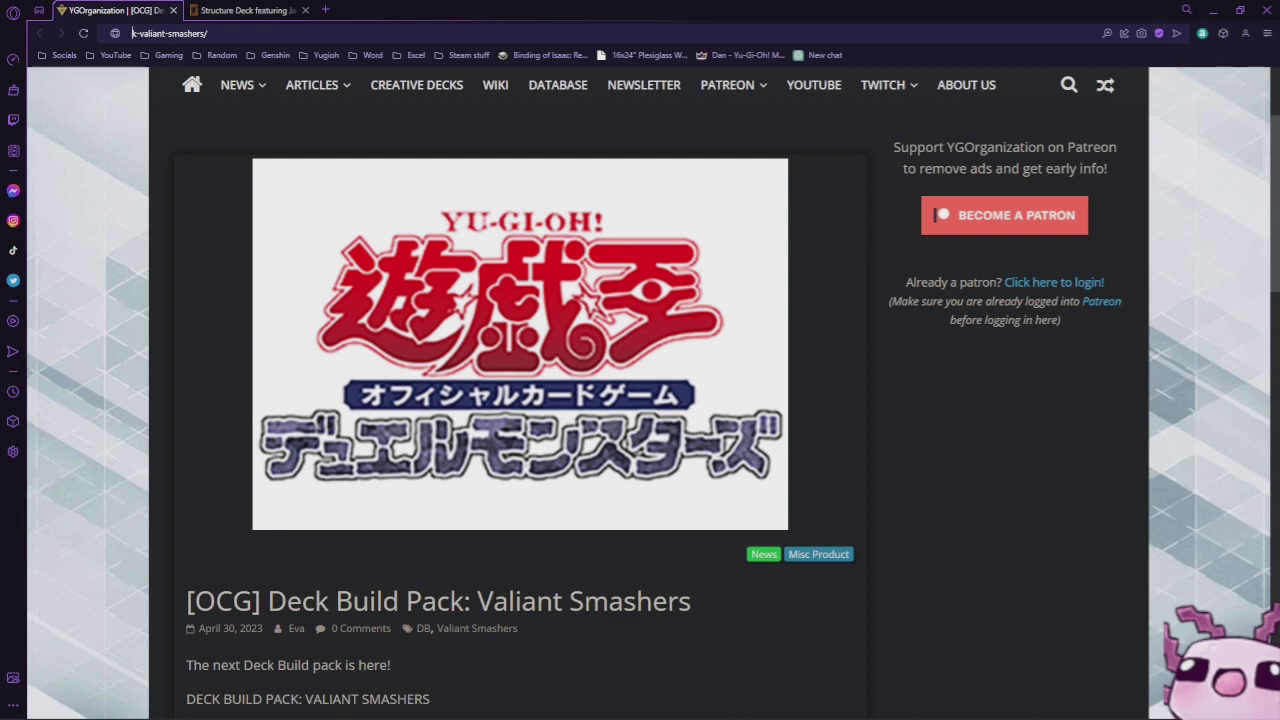
{"action": "scroll", "scroll_direction": "down", "scroll_amount": 3}
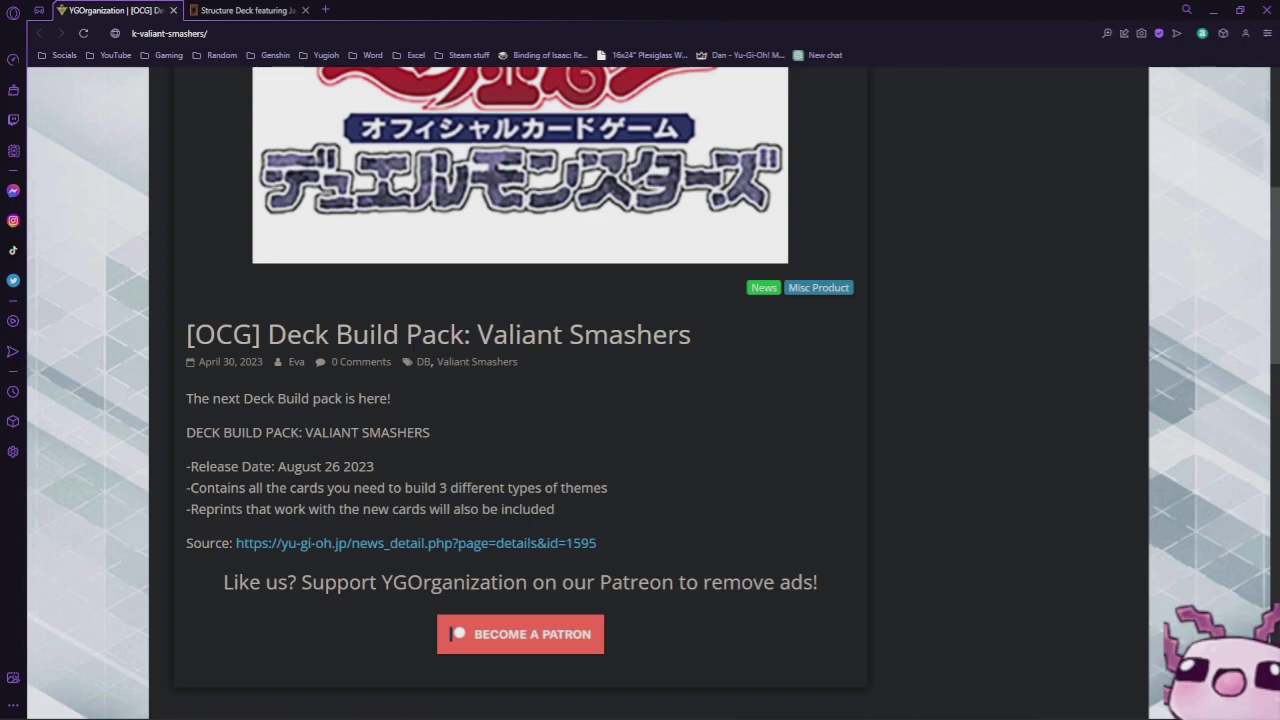
{"action": "left_click", "coordinate": [245, 10]}
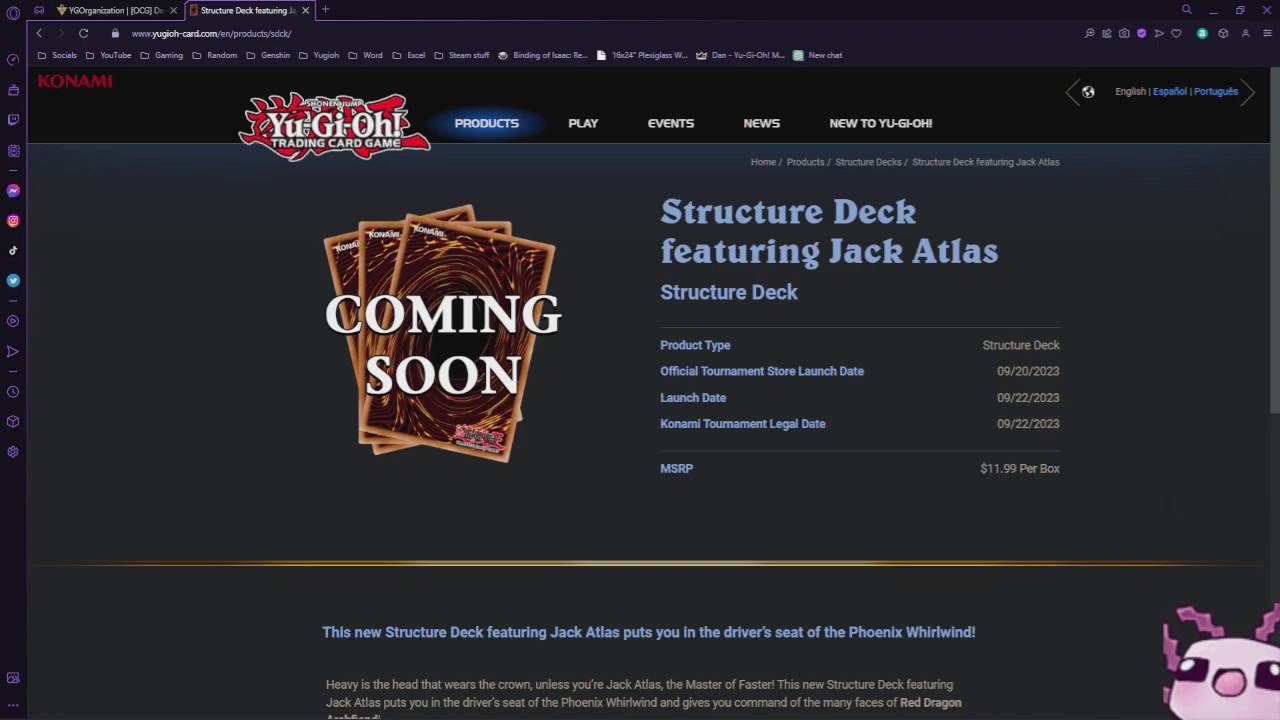
{"action": "scroll", "scroll_direction": "down", "scroll_amount": 3}
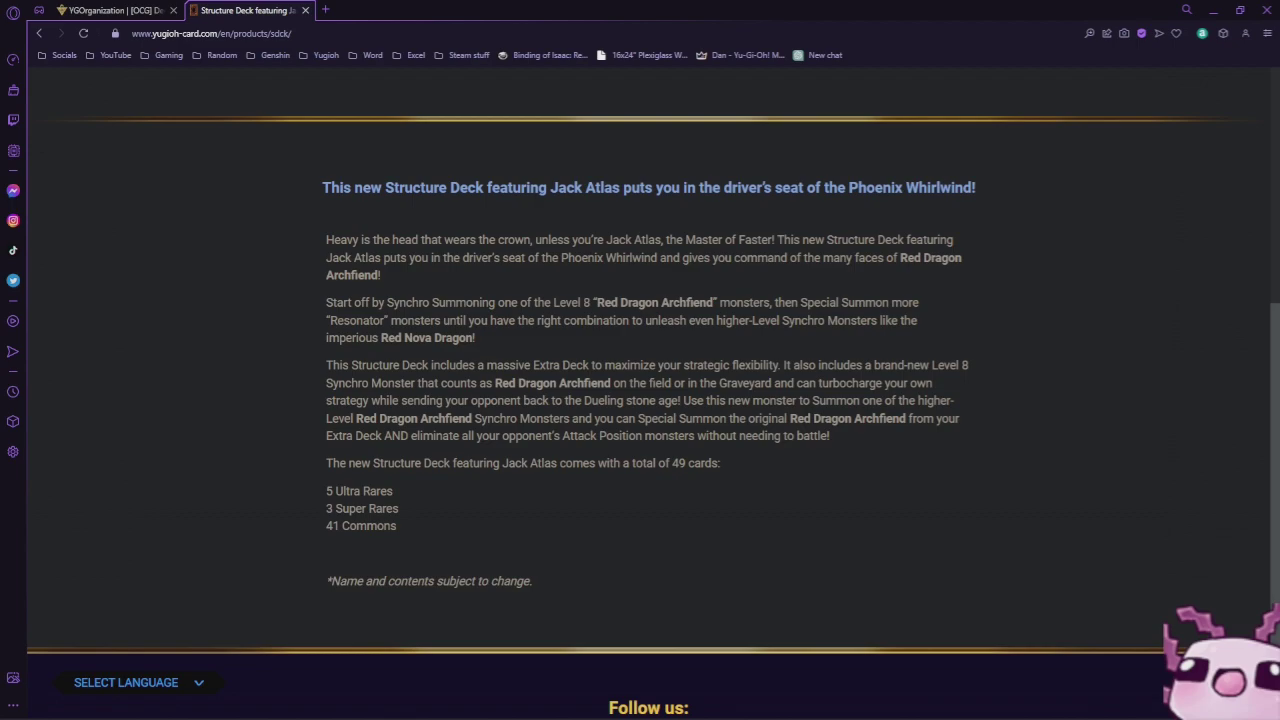
{"action": "scroll", "scroll_direction": "up", "scroll_amount": 3}
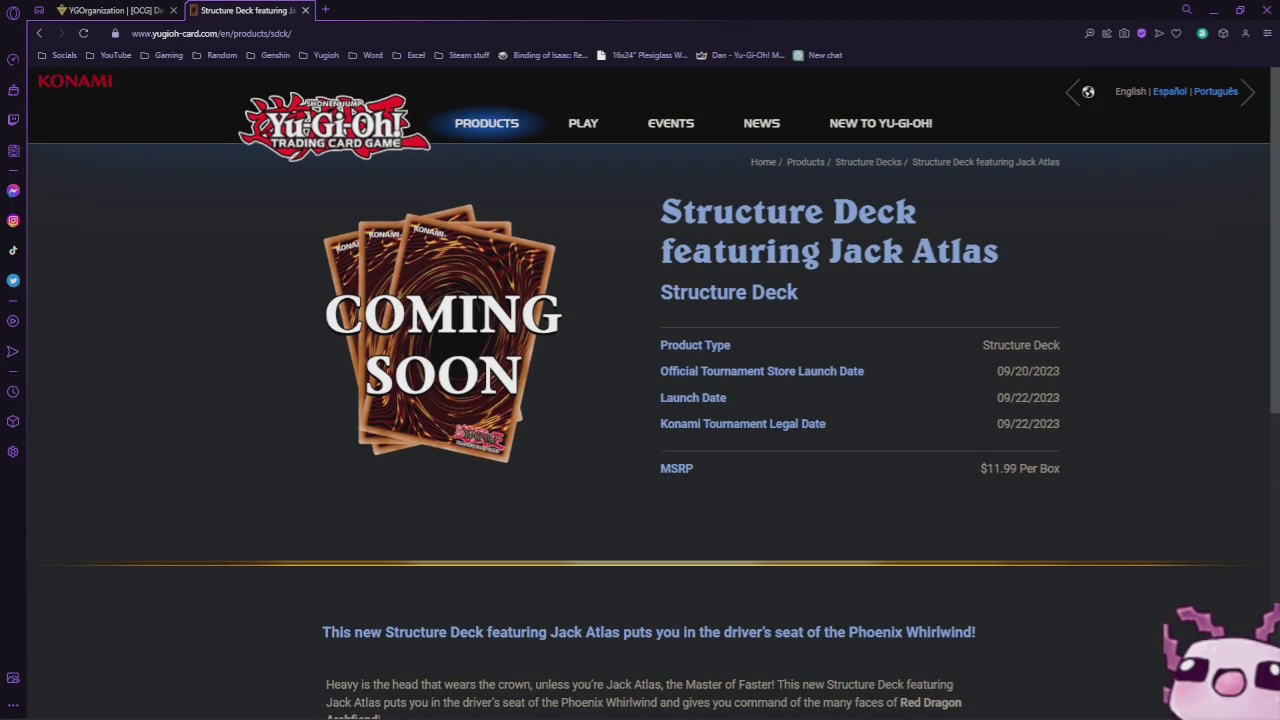